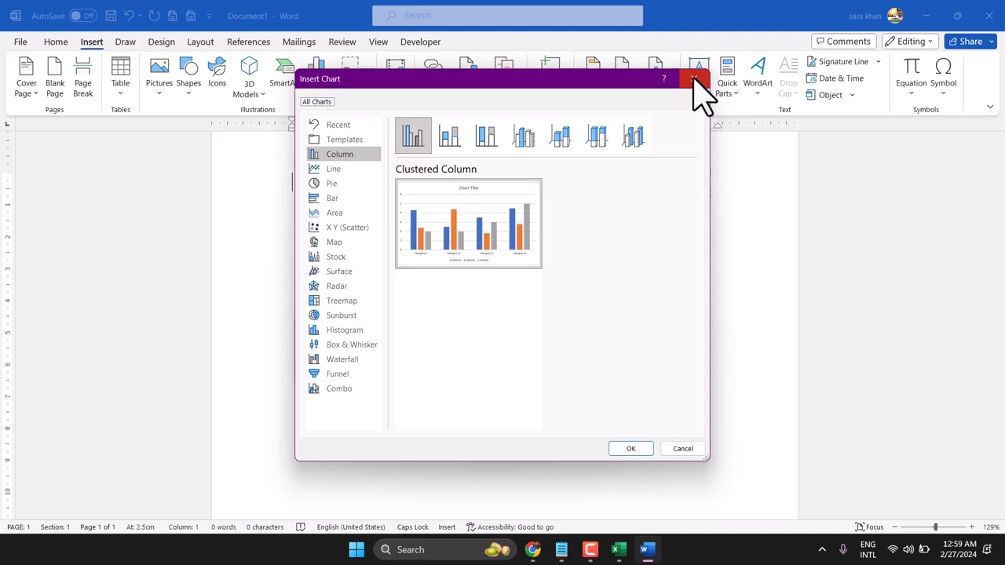
# - Close the Insert Chart dialog without inserting anything, leaving the blank document
pyautogui.click(695, 78)
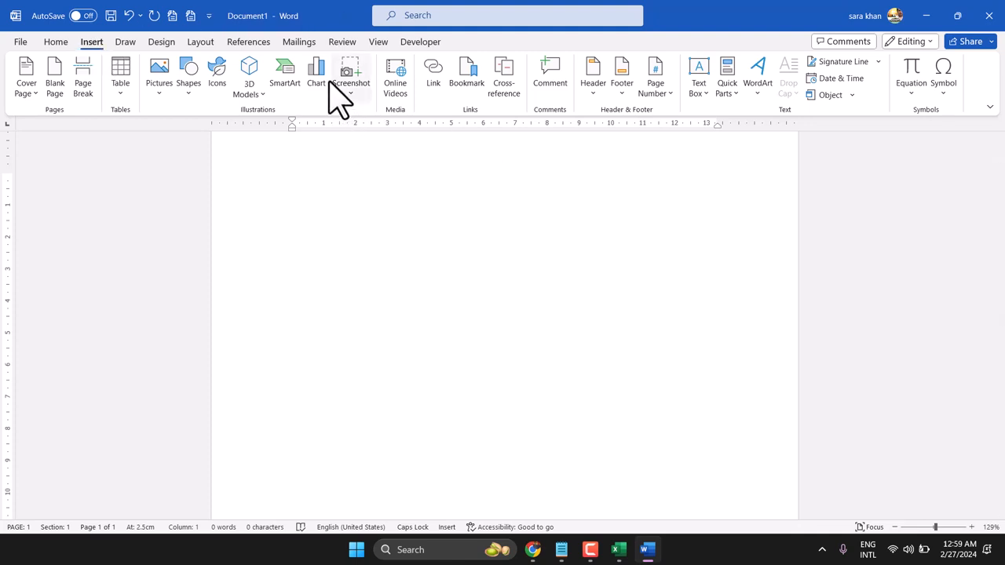
# - Insert a Funnel chart with five categories via Insert > Chart
pyautogui.click(316, 71)
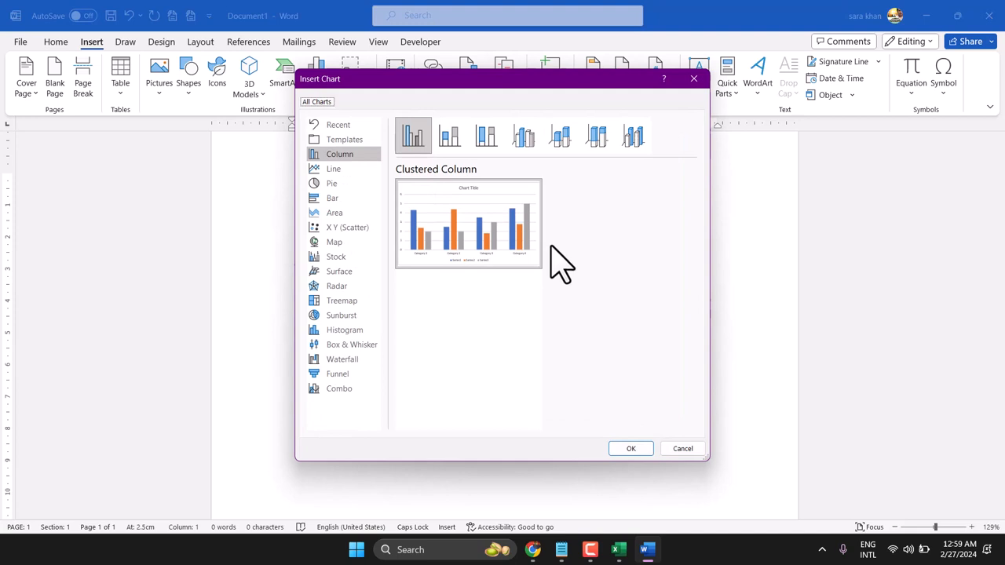
pyautogui.click(339, 374)
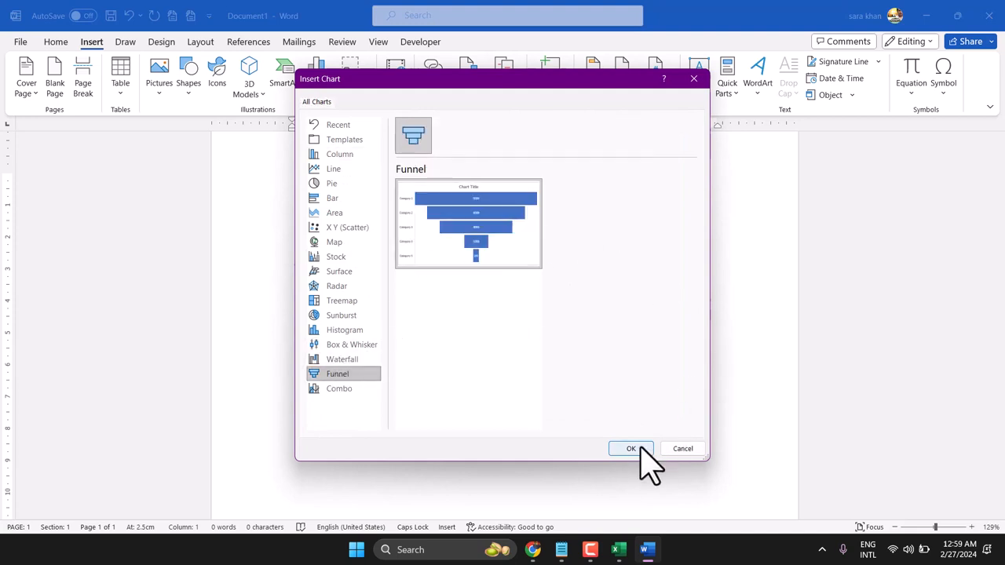
pyautogui.click(631, 449)
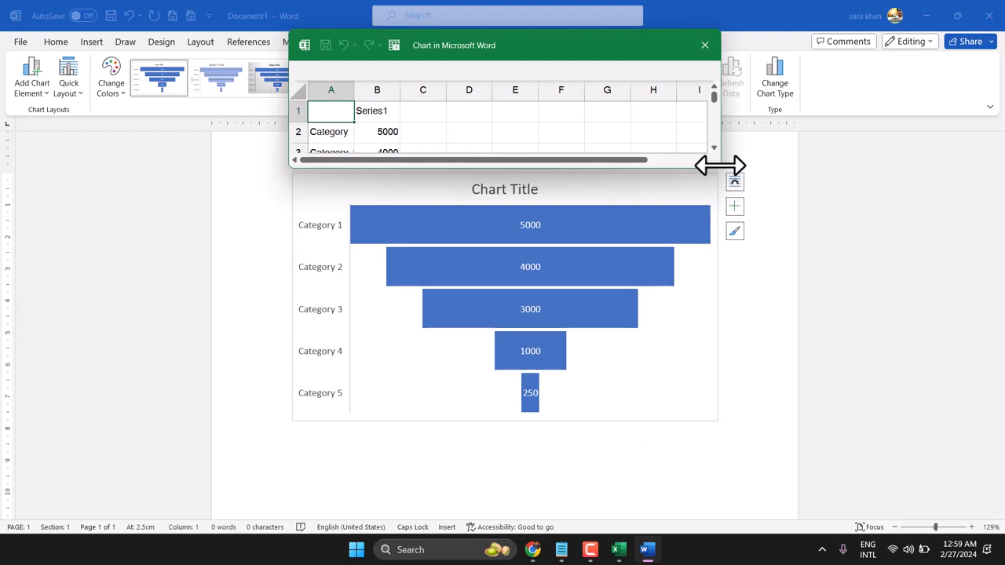
# - Enlarge the chart data worksheet, select the Series1 value 5000, and close the worksheet
pyautogui.moveTo(719, 165); pyautogui.dragTo(721, 479)
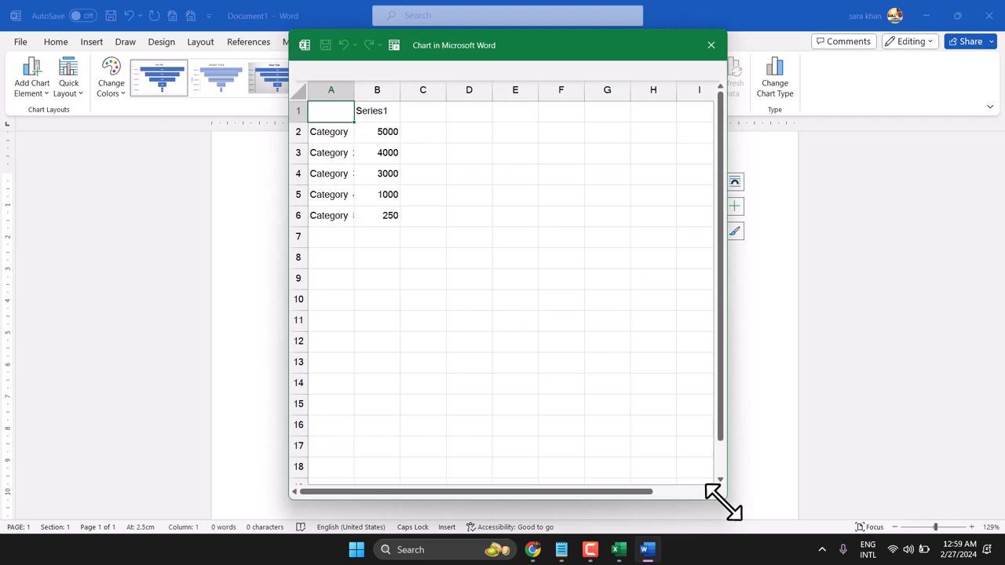
pyautogui.click(377, 132)
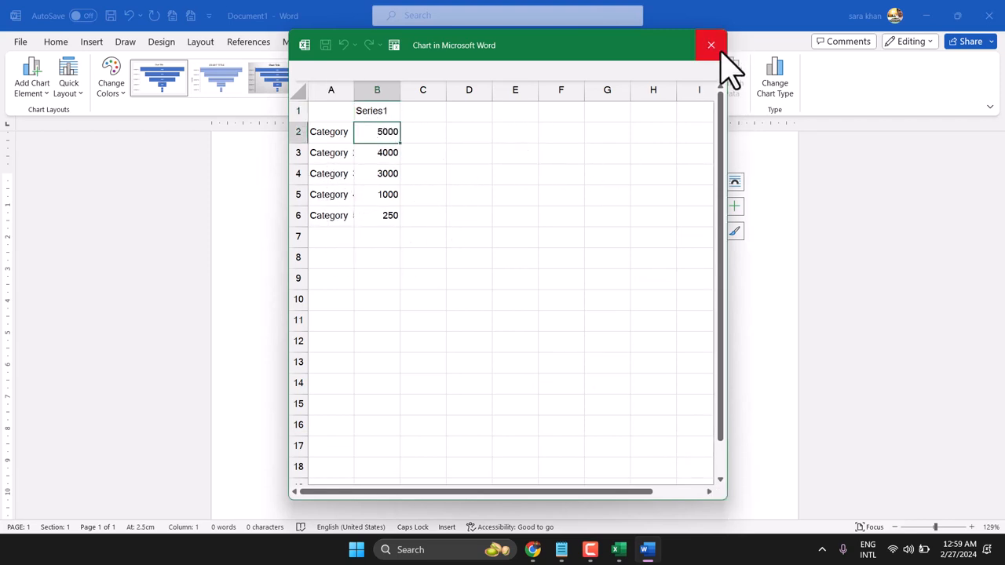
pyautogui.click(710, 44)
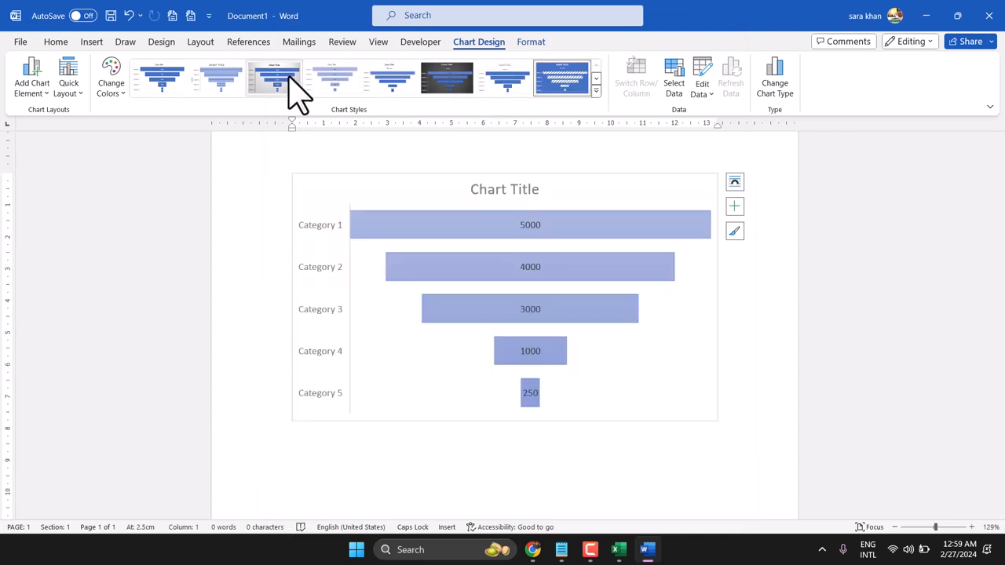
# - Apply a striped-bar chart style with uppercase title and vertical axis title
pyautogui.click(217, 78)
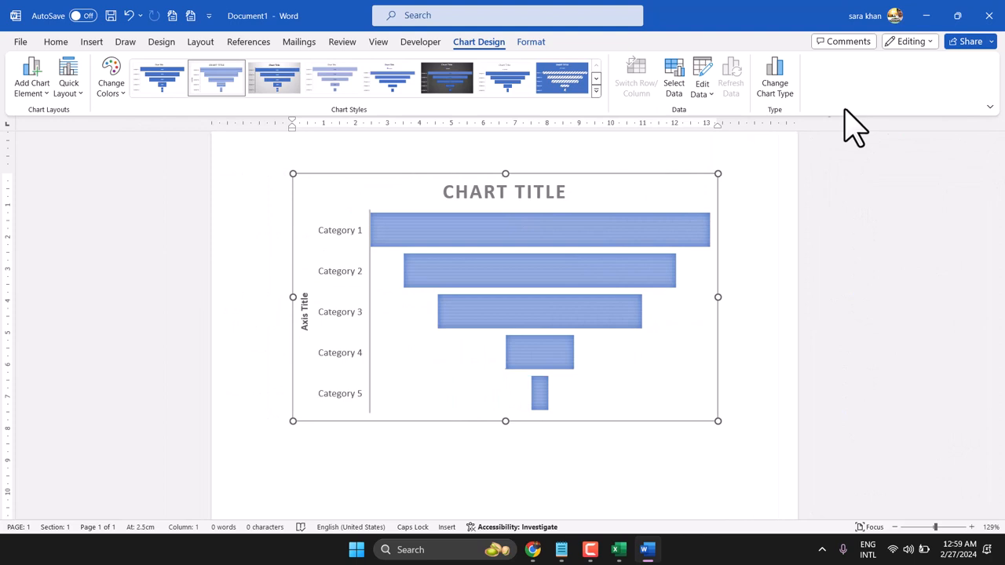
# - Show data labels 5000, 4000, 3000, 1000, 250 on the funnel bars and toggle the axis title
pyautogui.click(735, 208)
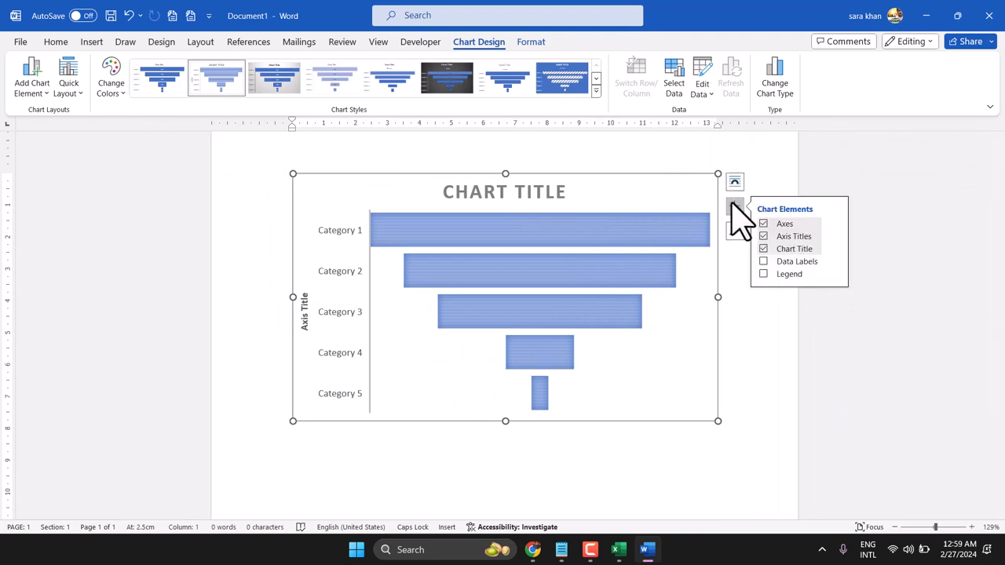
pyautogui.click(764, 261)
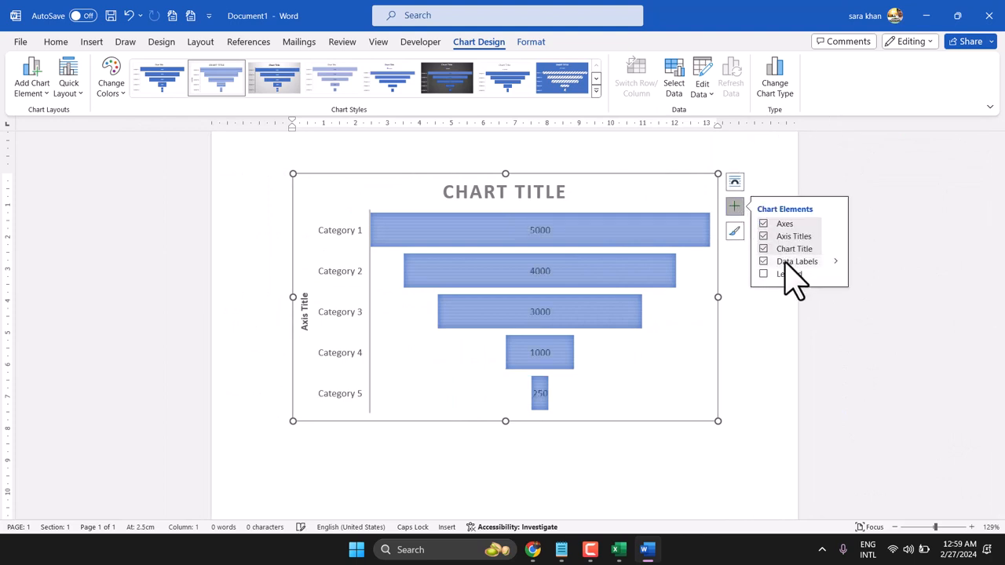
pyautogui.click(763, 260)
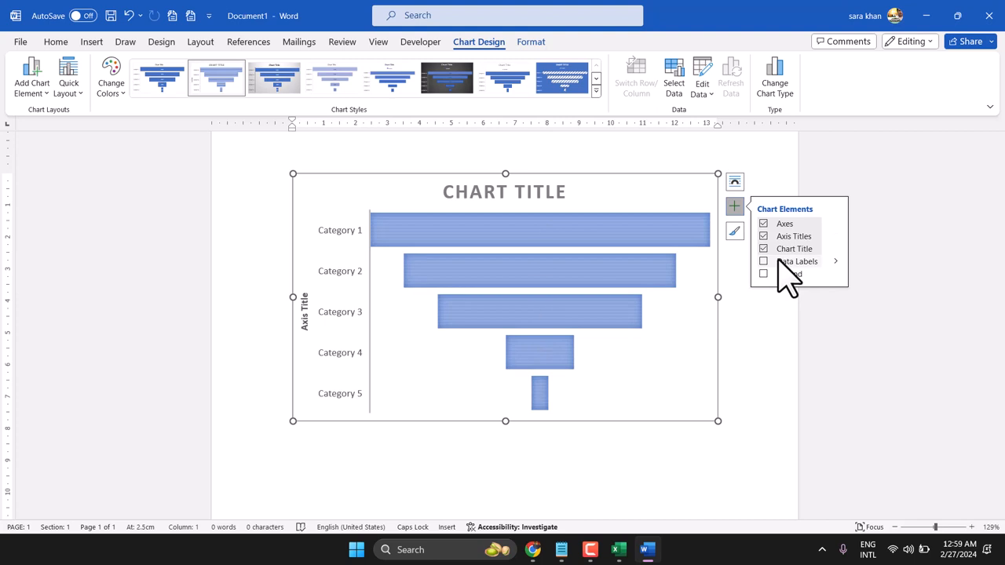
pyautogui.click(763, 261)
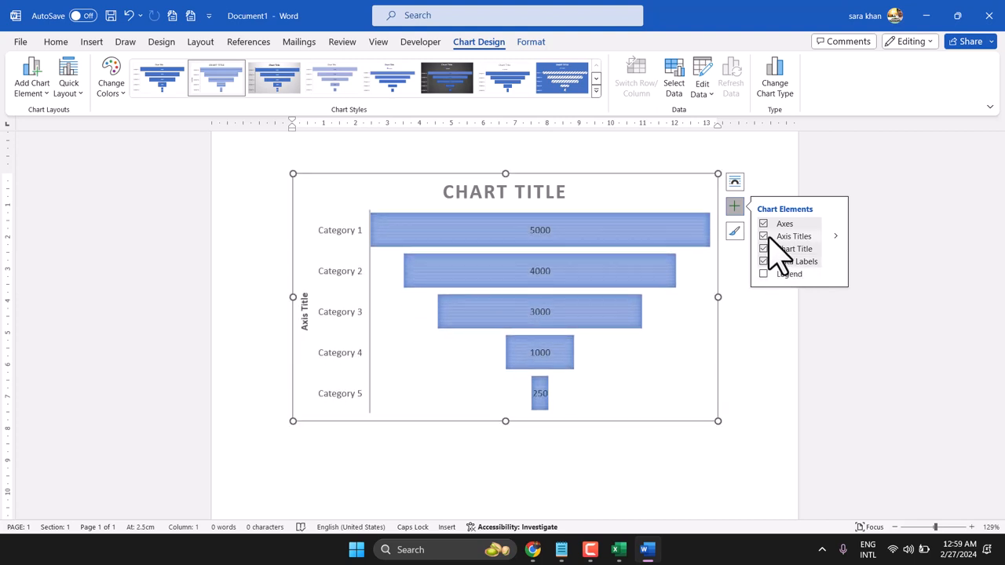
pyautogui.click(274, 78)
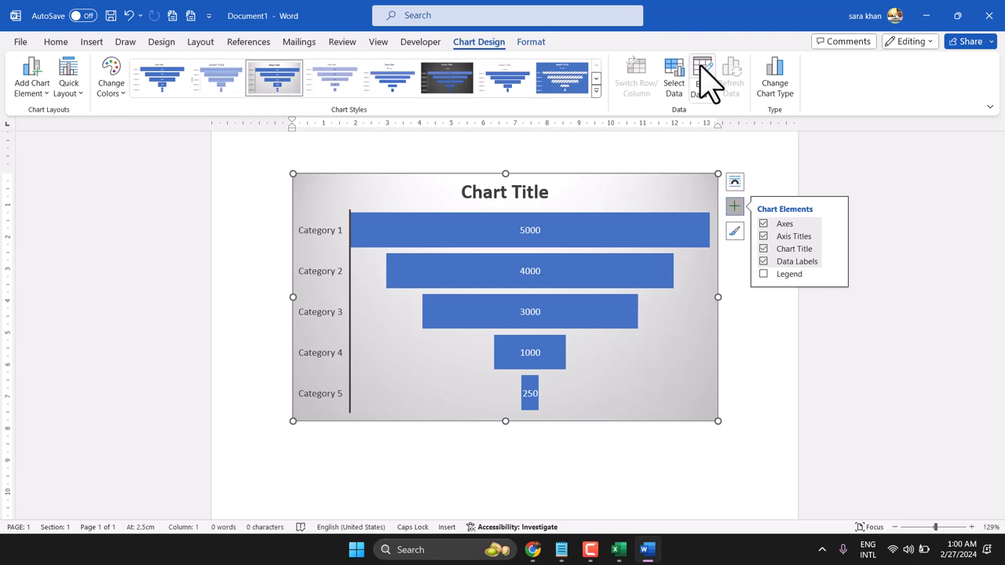
# - Dismiss the Chart Elements panel and return typing to the blank page
pyautogui.click(704, 75)
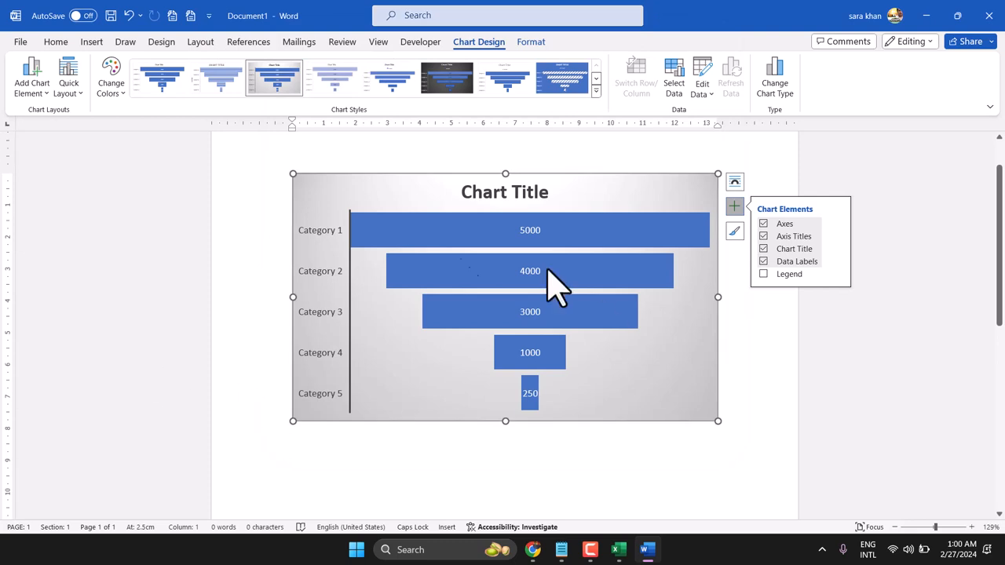
pyautogui.moveTo(754, 399)
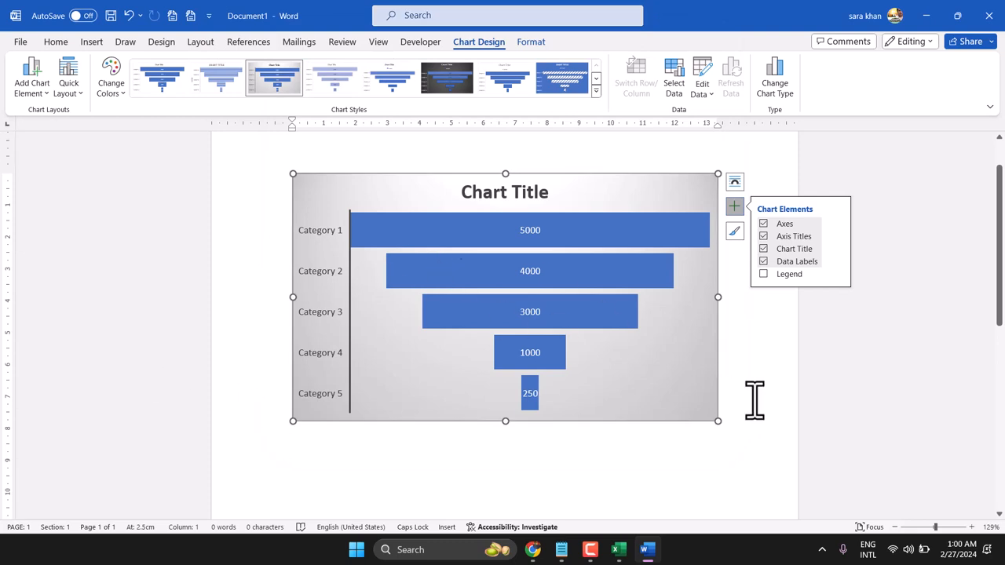
pyautogui.click(735, 206)
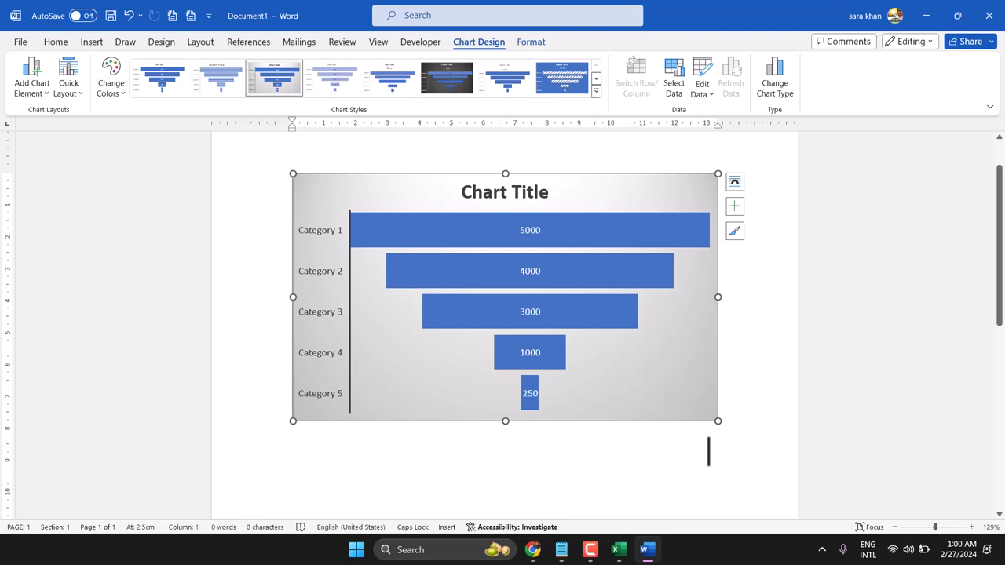